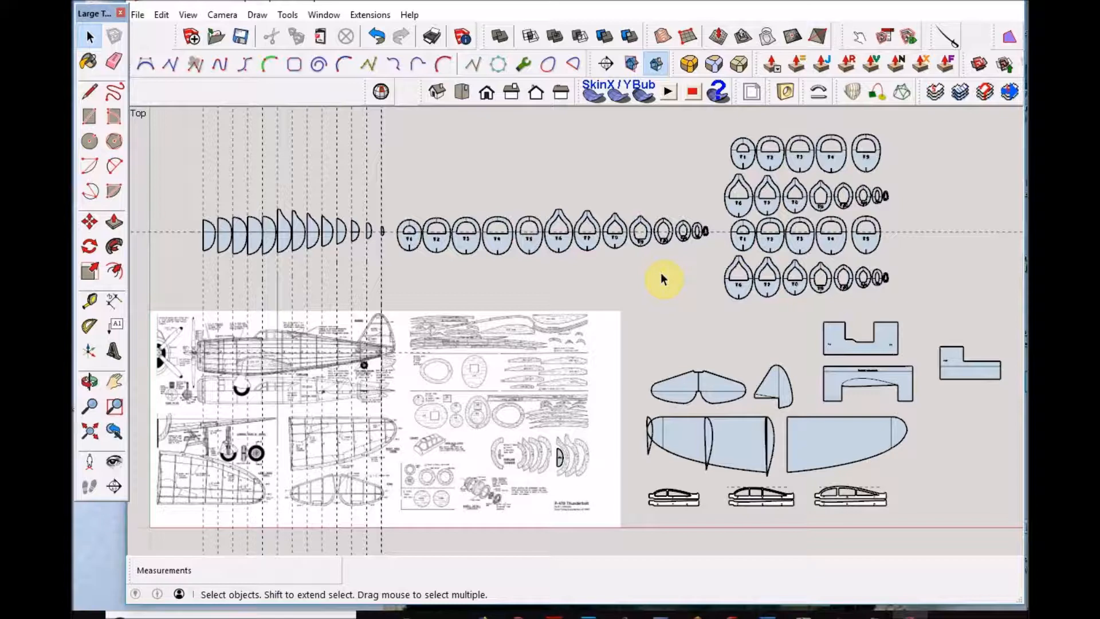
mouse_move(646, 279)
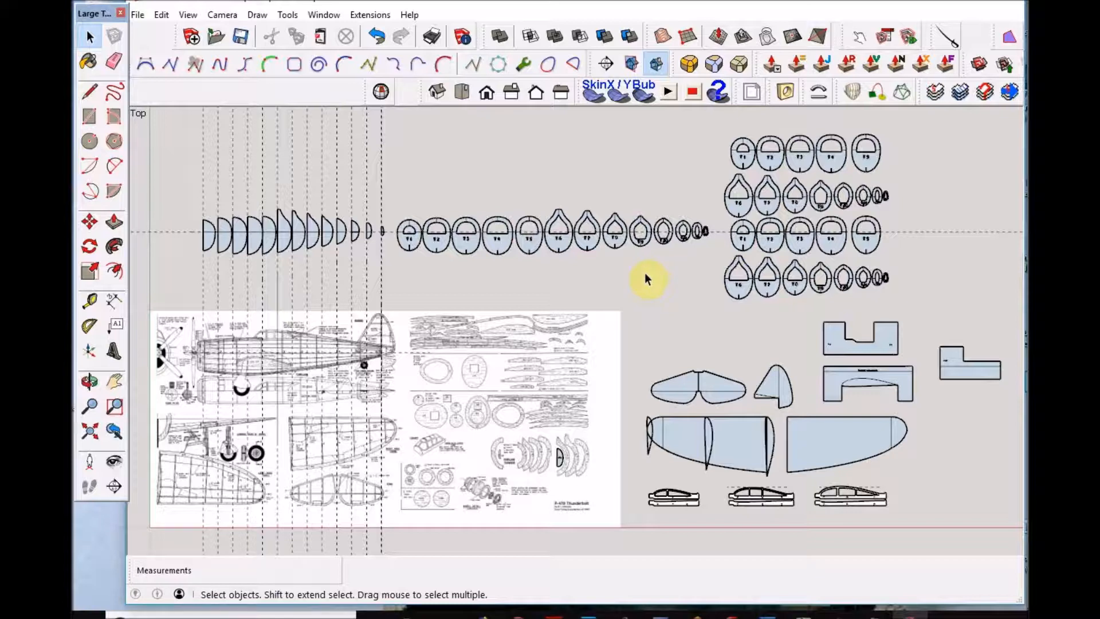
mouse_move(659, 298)
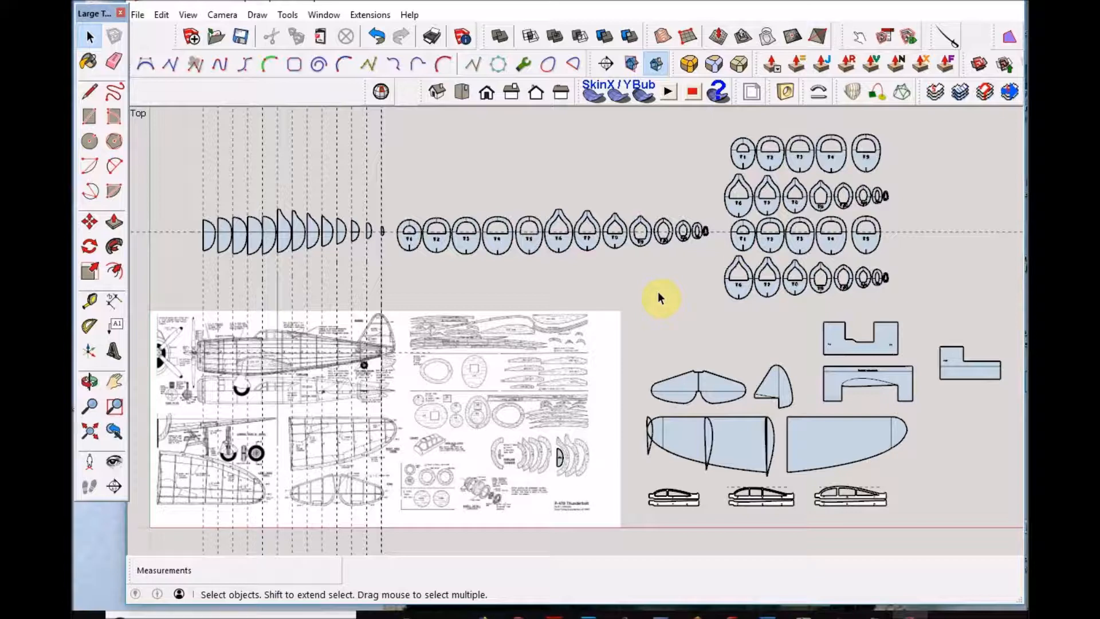
mouse_move(667, 307)
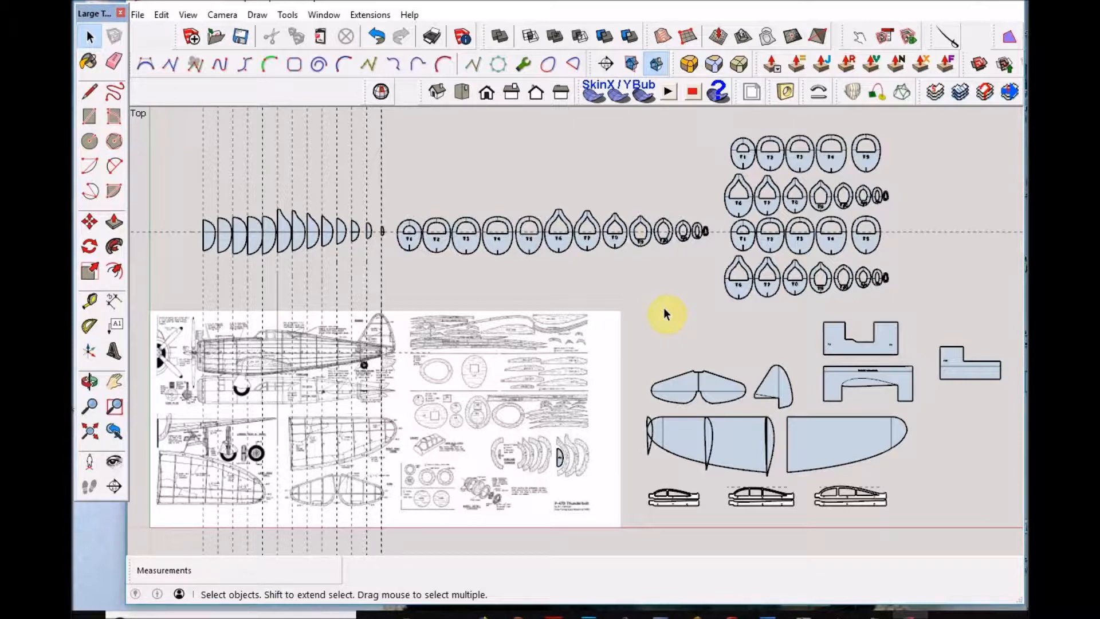
mouse_move(477, 537)
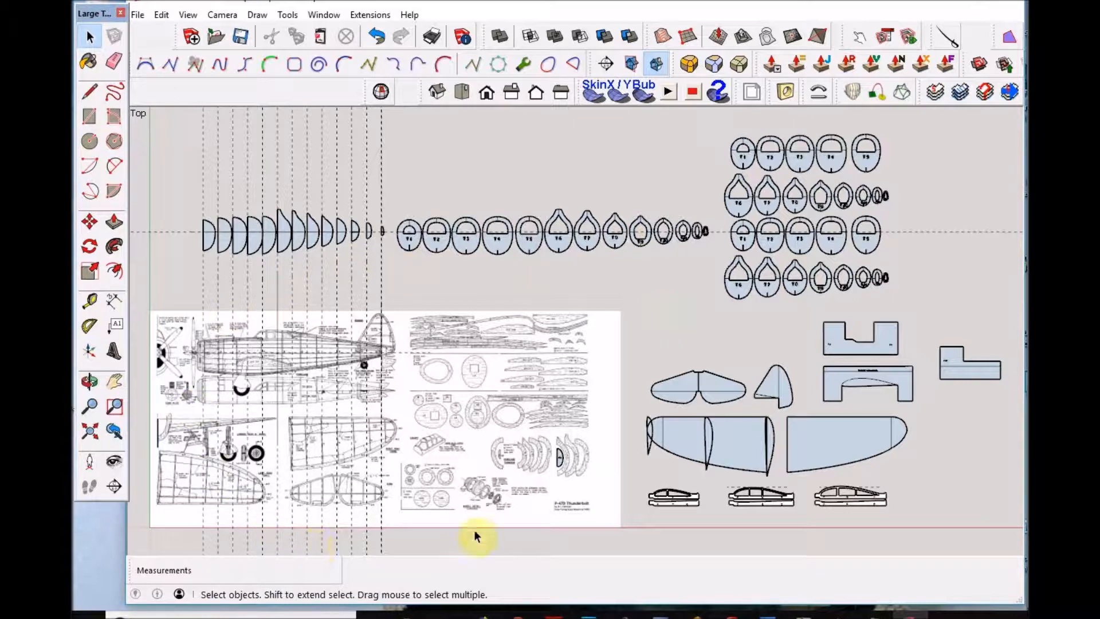
mouse_move(561, 284)
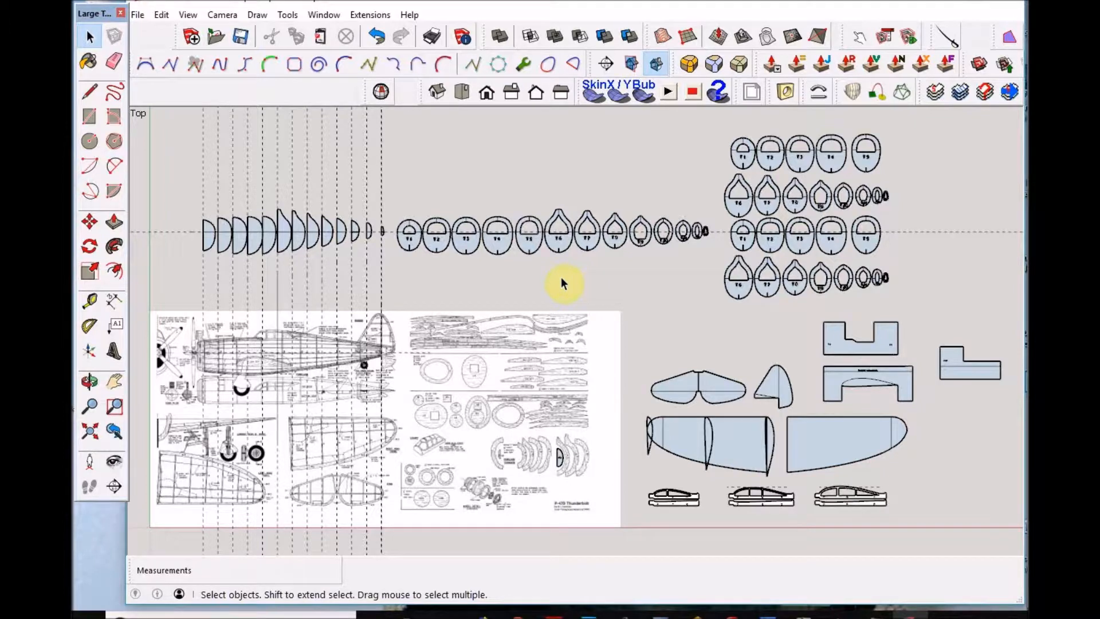
mouse_move(554, 280)
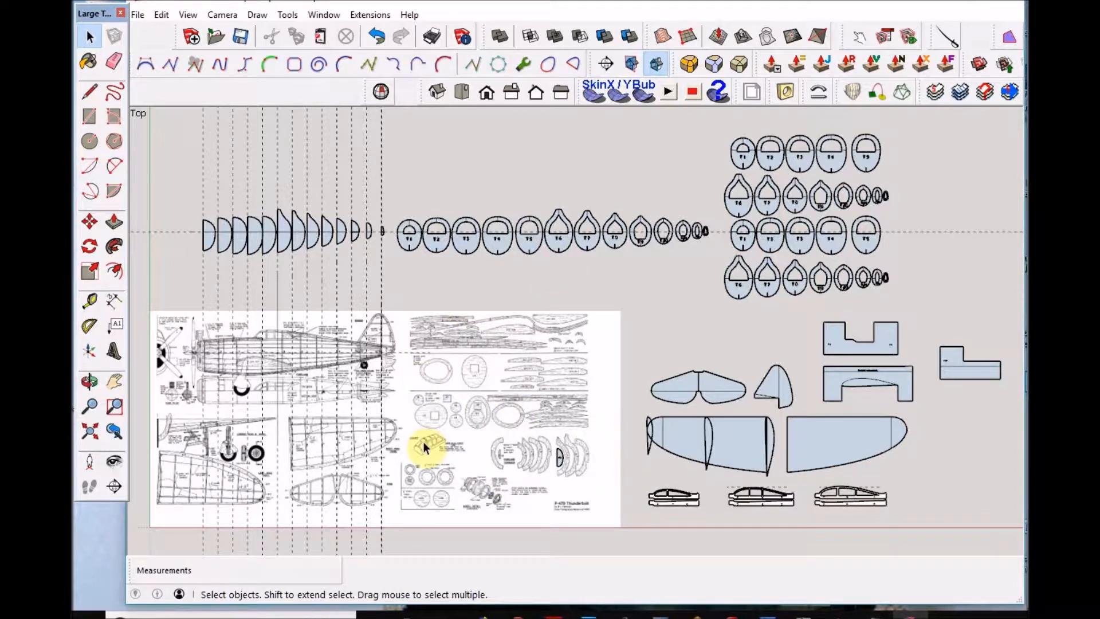
mouse_move(561, 484)
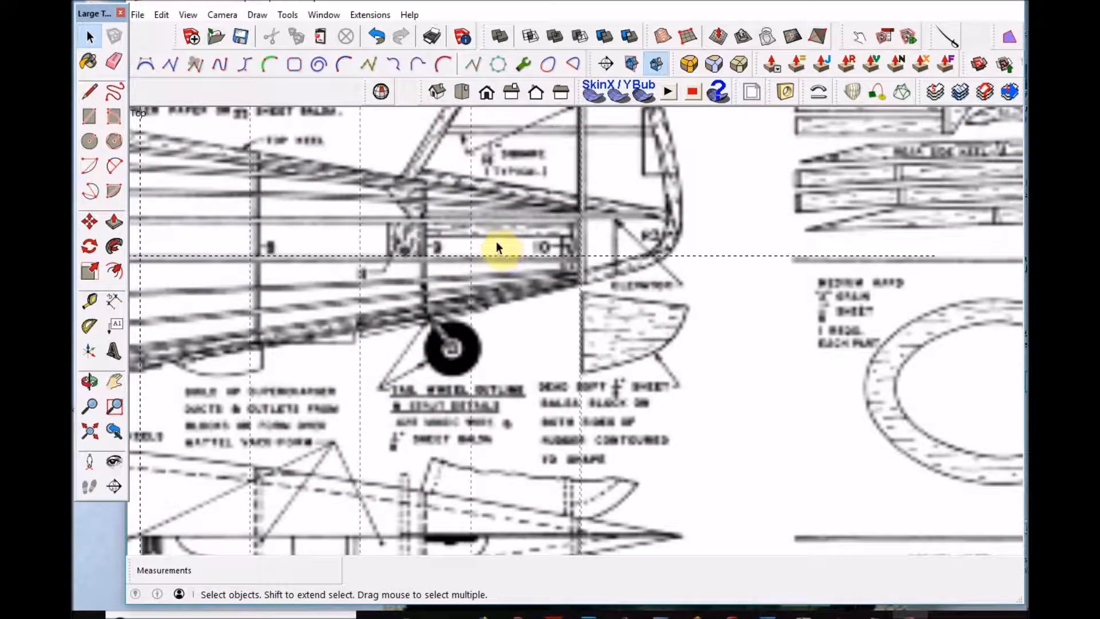
Step: Zoom into the tail section and tail wheel area of the side-view plan
click(89, 381)
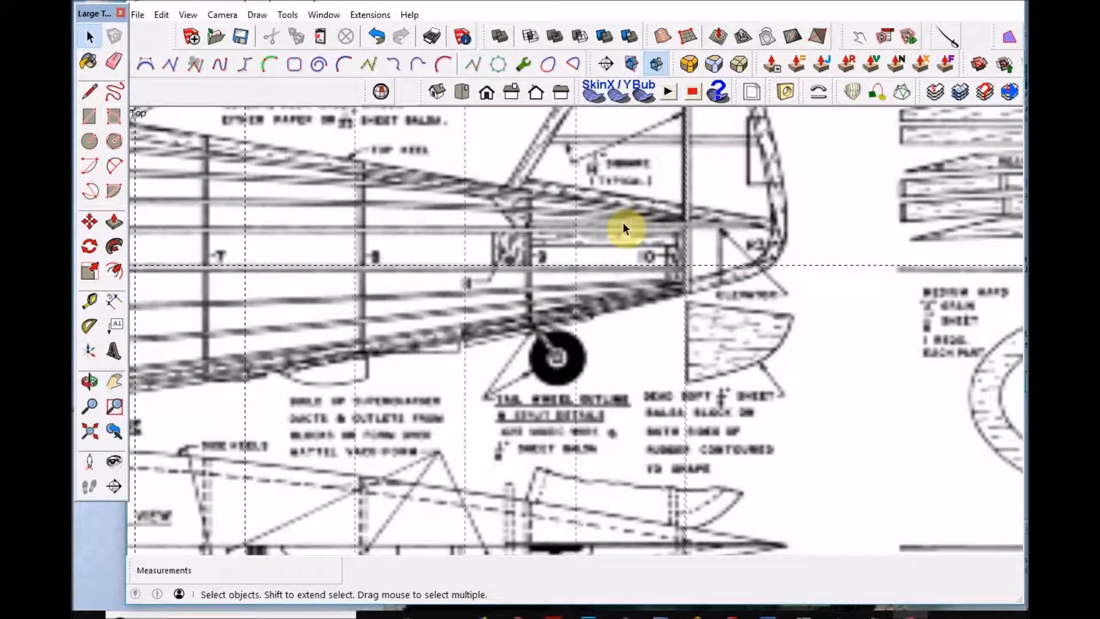
mouse_move(649, 176)
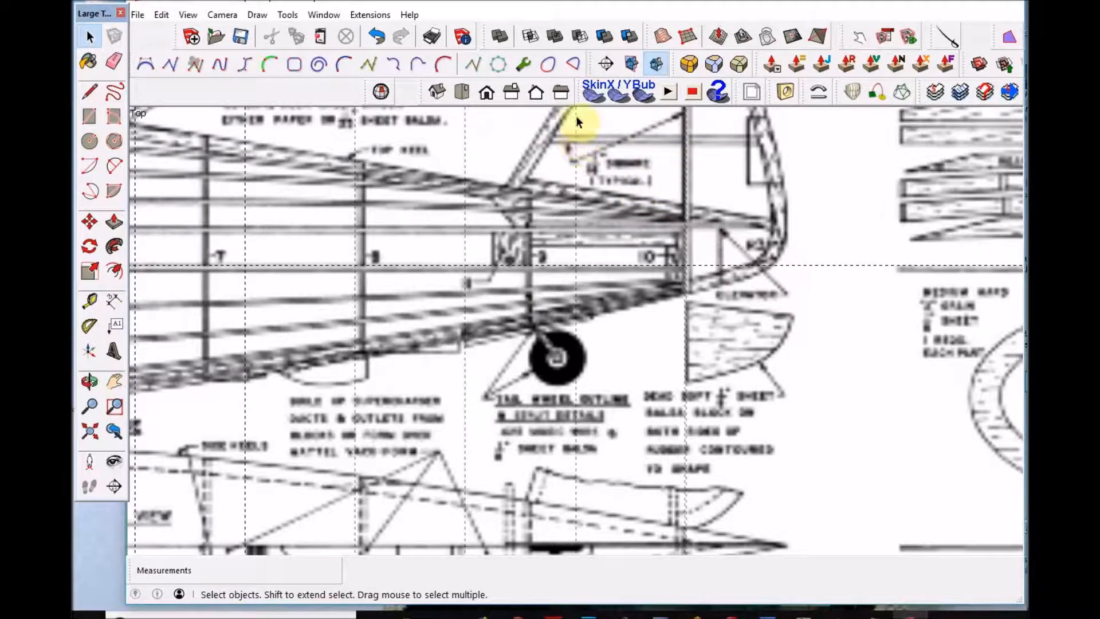
mouse_move(375, 137)
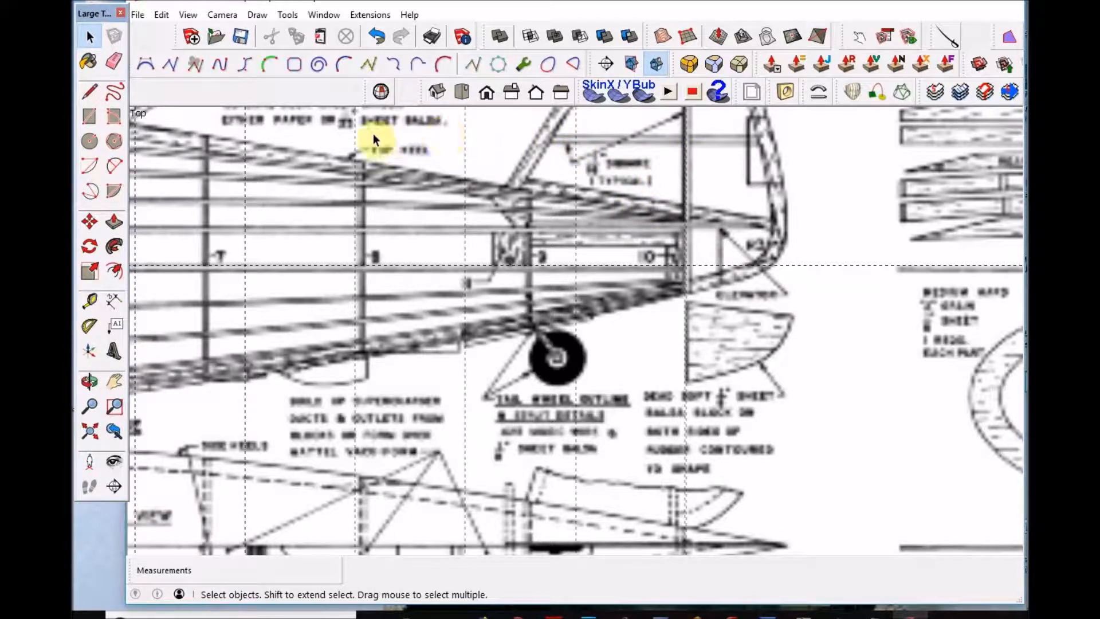
mouse_move(241, 159)
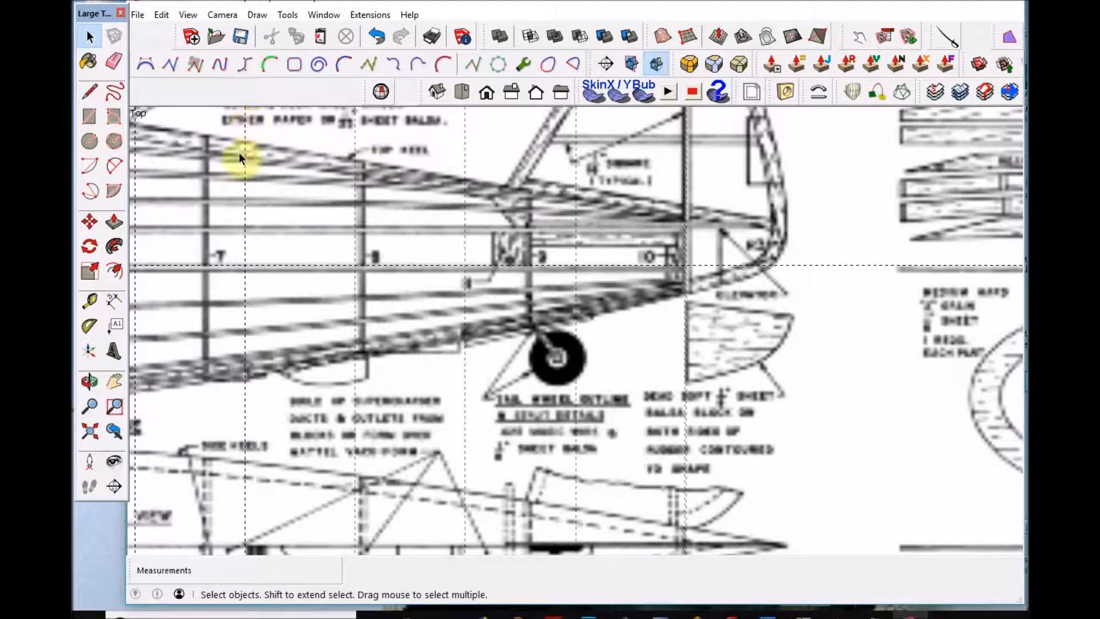
mouse_move(639, 256)
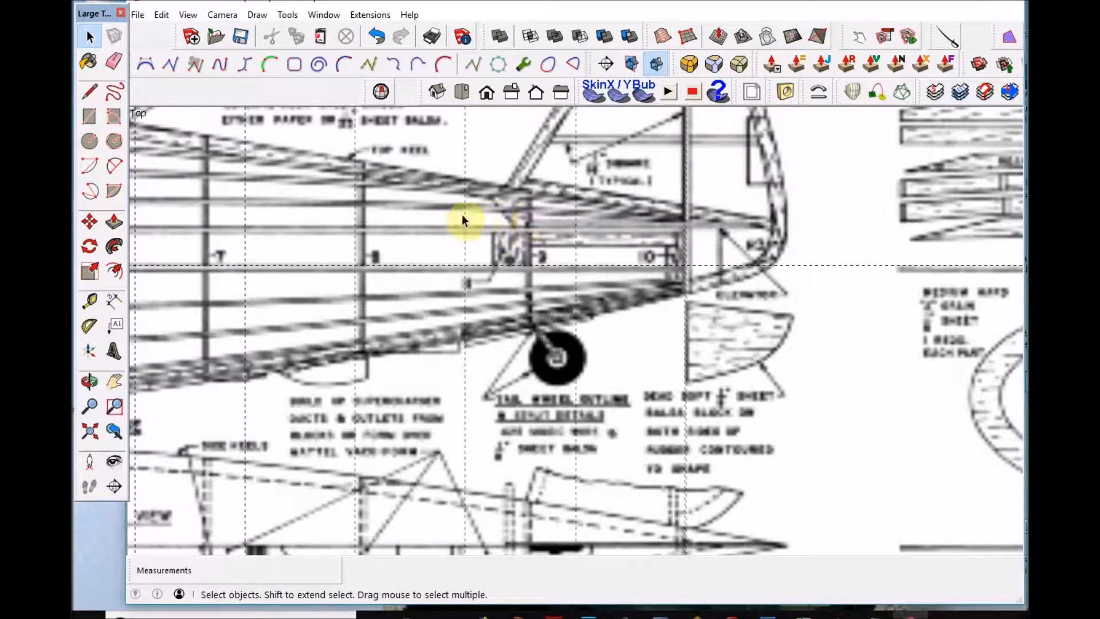
mouse_move(482, 247)
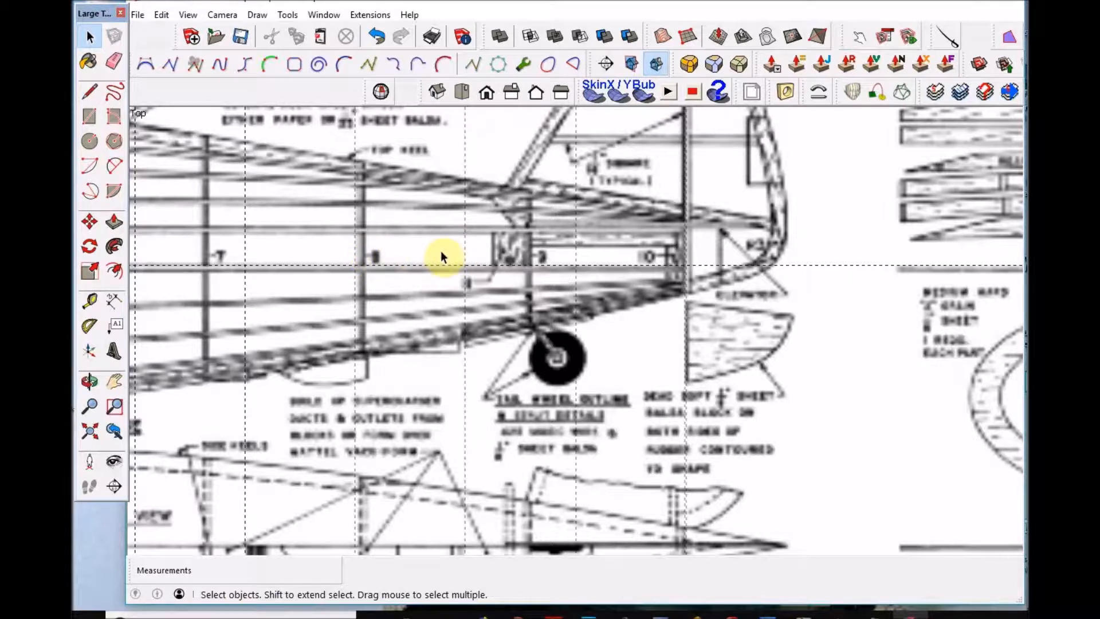
mouse_move(365, 256)
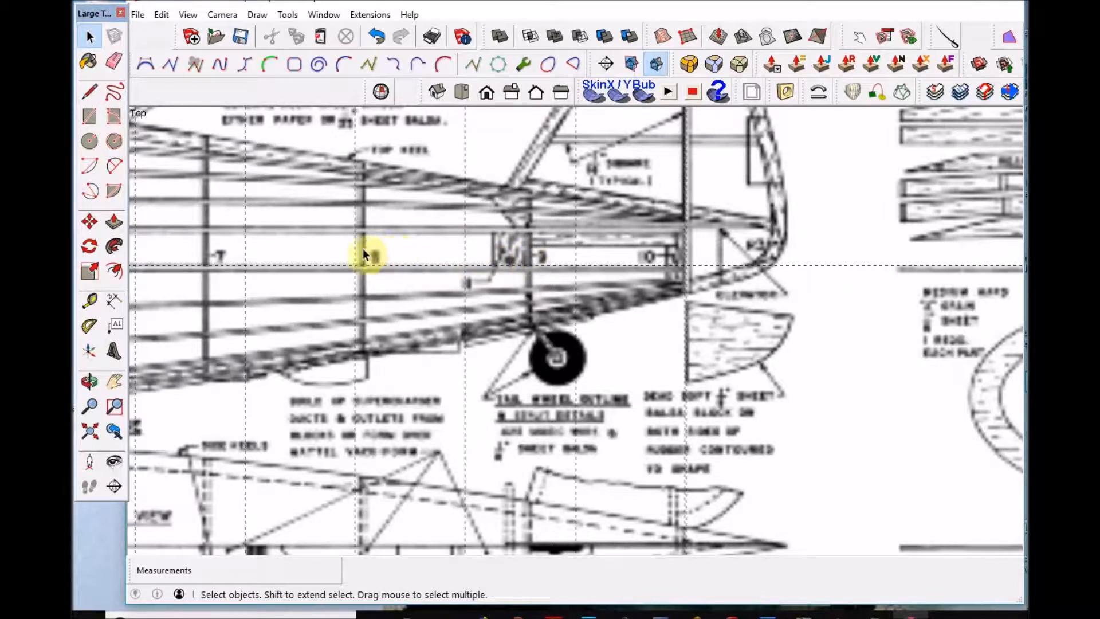
mouse_move(534, 256)
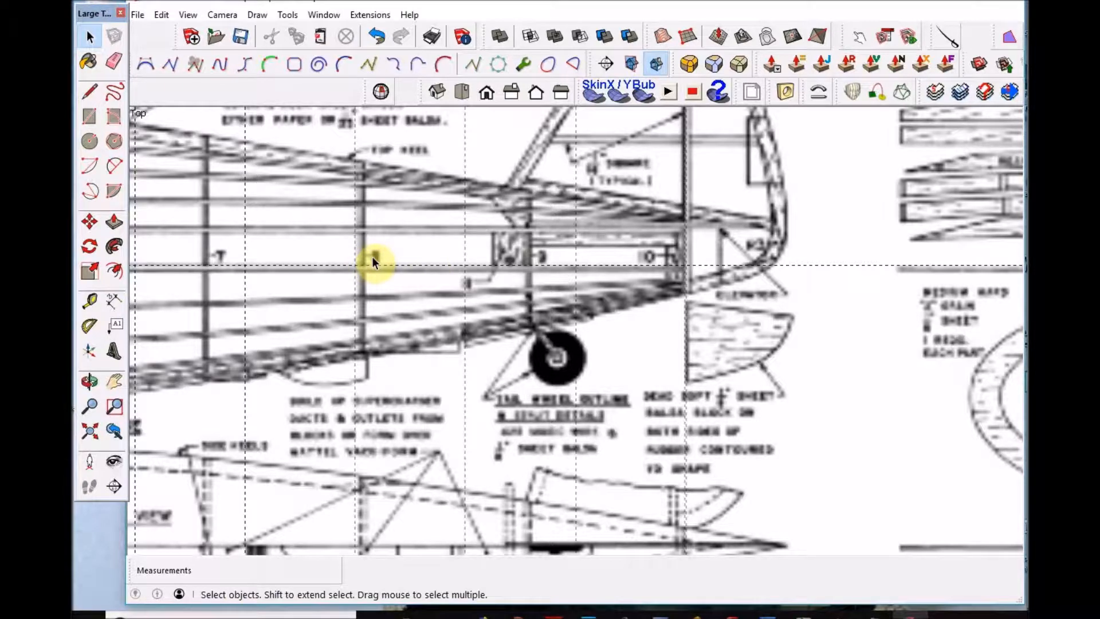
mouse_move(213, 260)
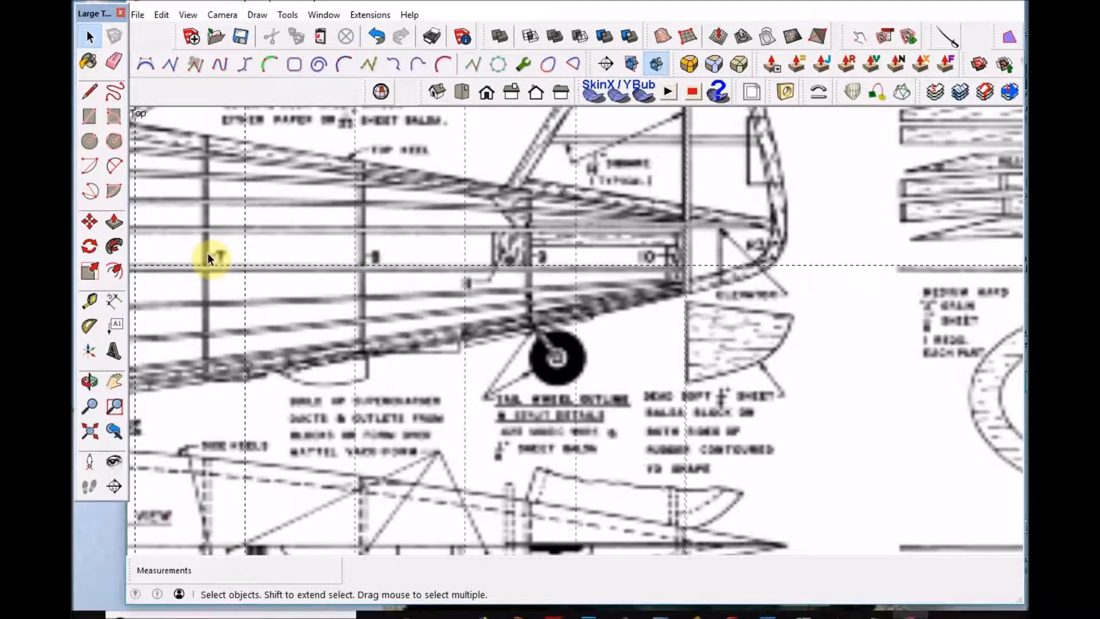
mouse_move(529, 268)
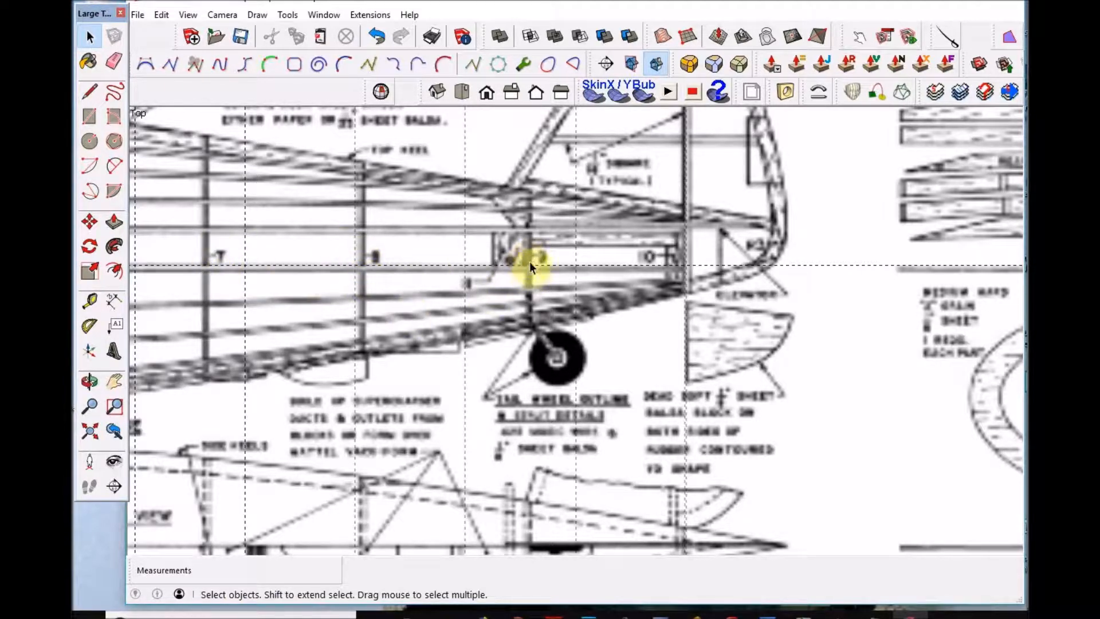
mouse_move(681, 252)
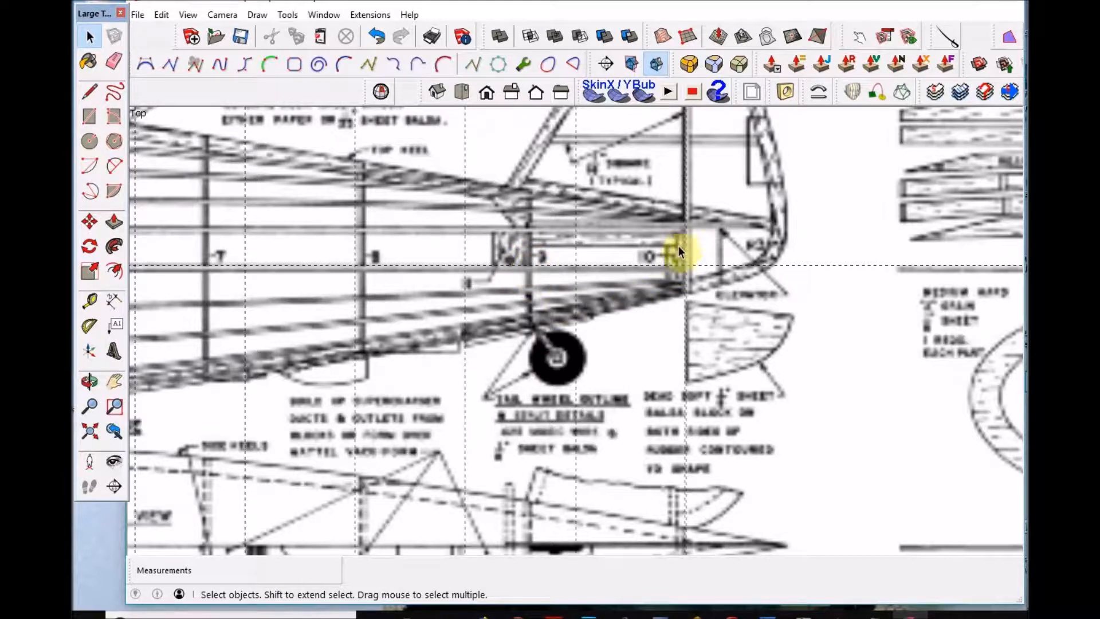
mouse_move(679, 262)
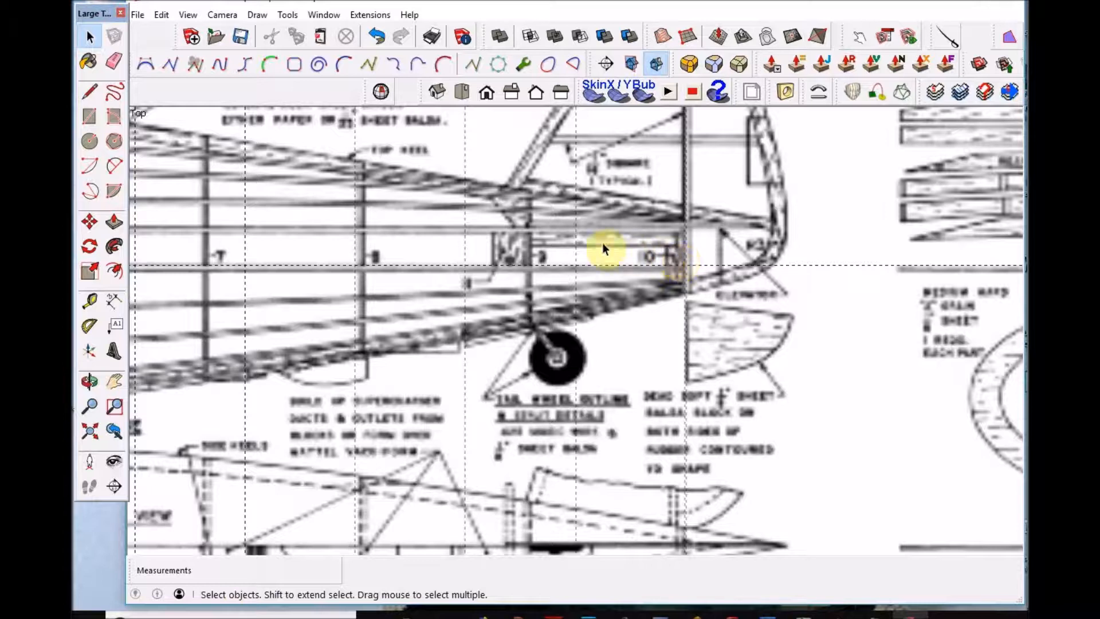
mouse_move(466, 242)
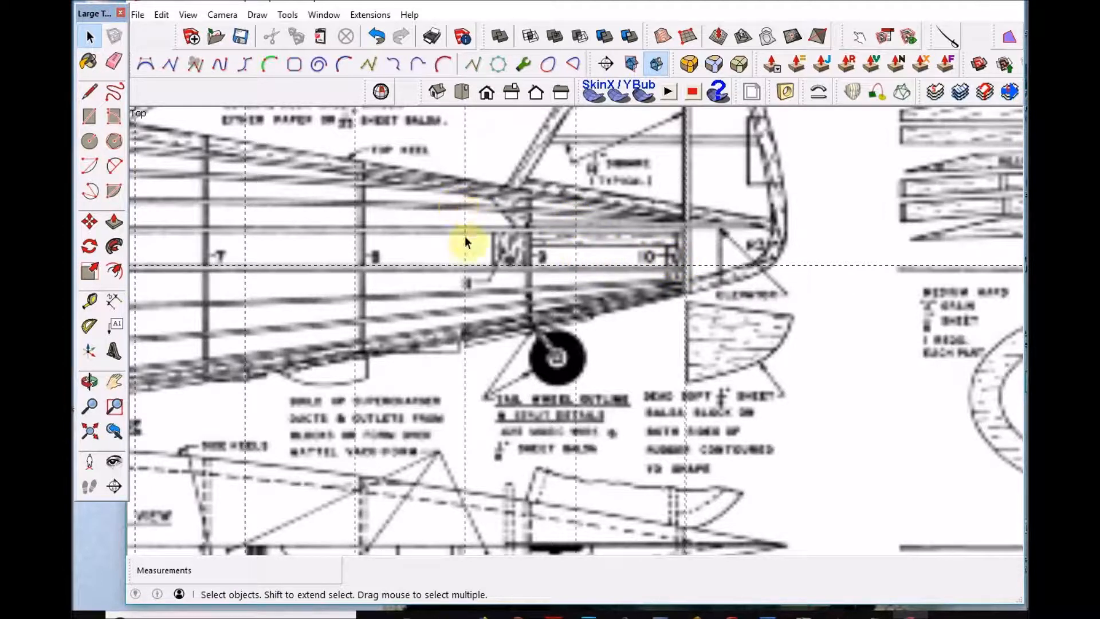
mouse_move(270, 235)
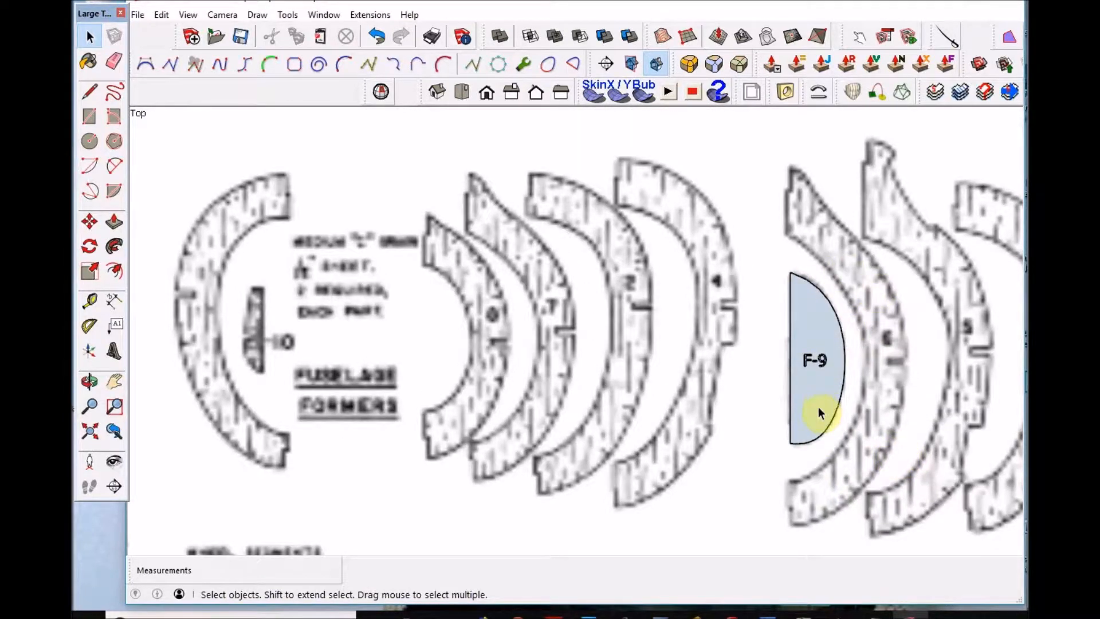
mouse_move(807, 479)
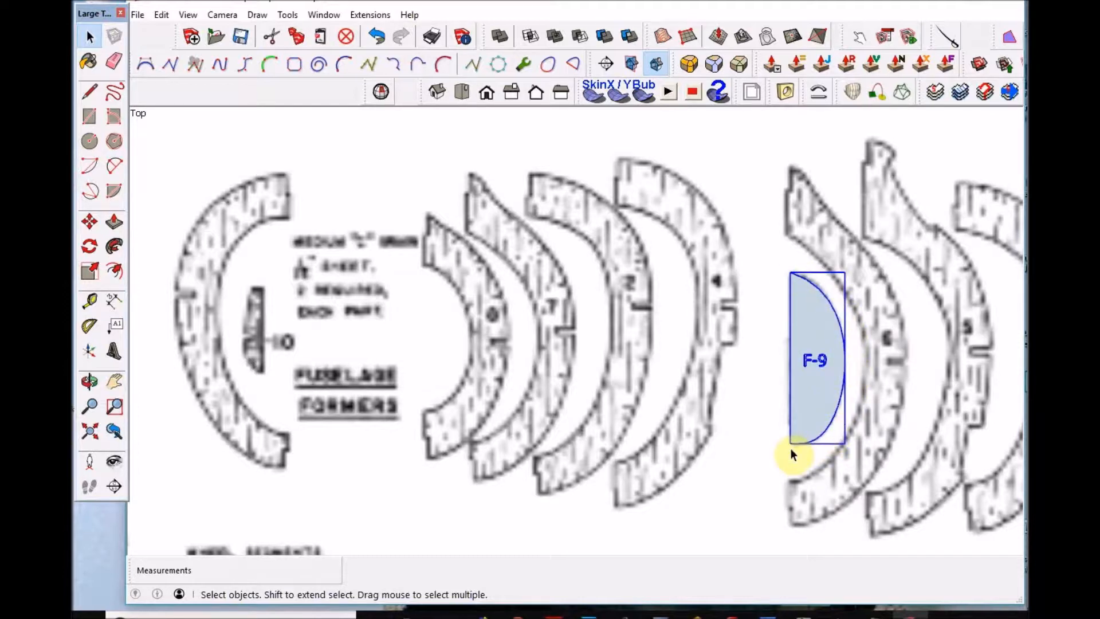
mouse_move(754, 388)
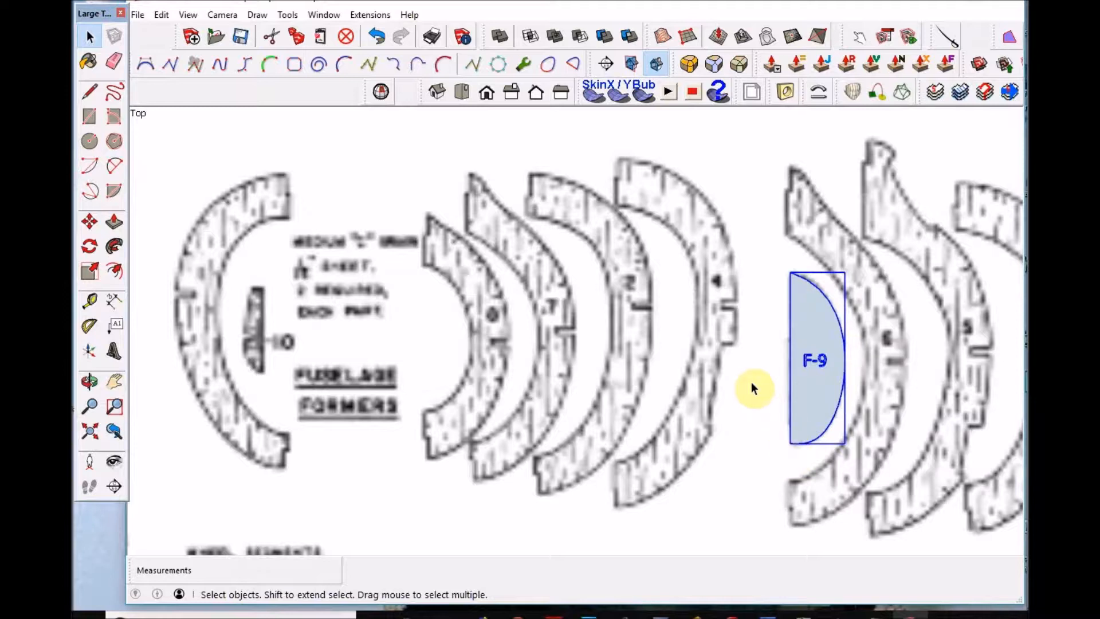
mouse_move(756, 399)
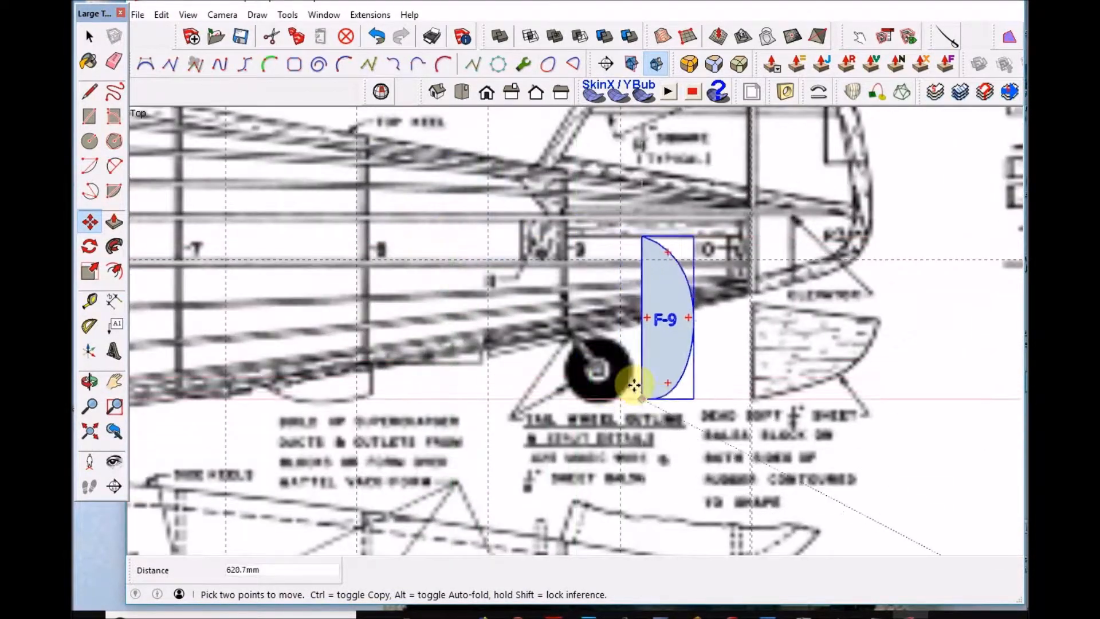
Step: Place the F-9 former copy on the slice line left of station 9
drag(635, 384, 568, 334)
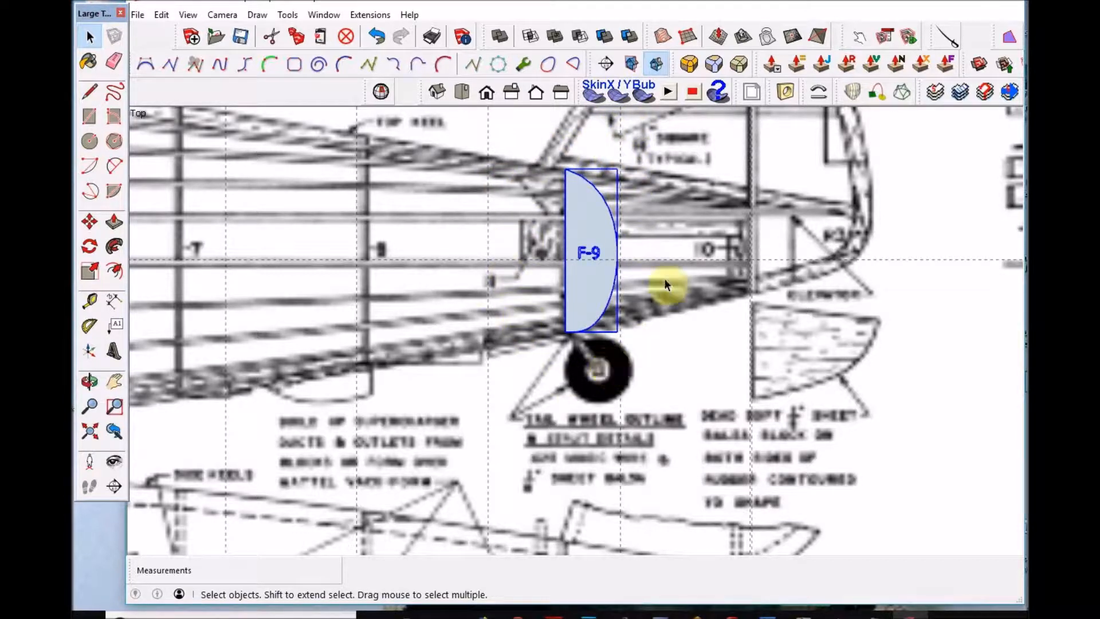
mouse_move(592, 376)
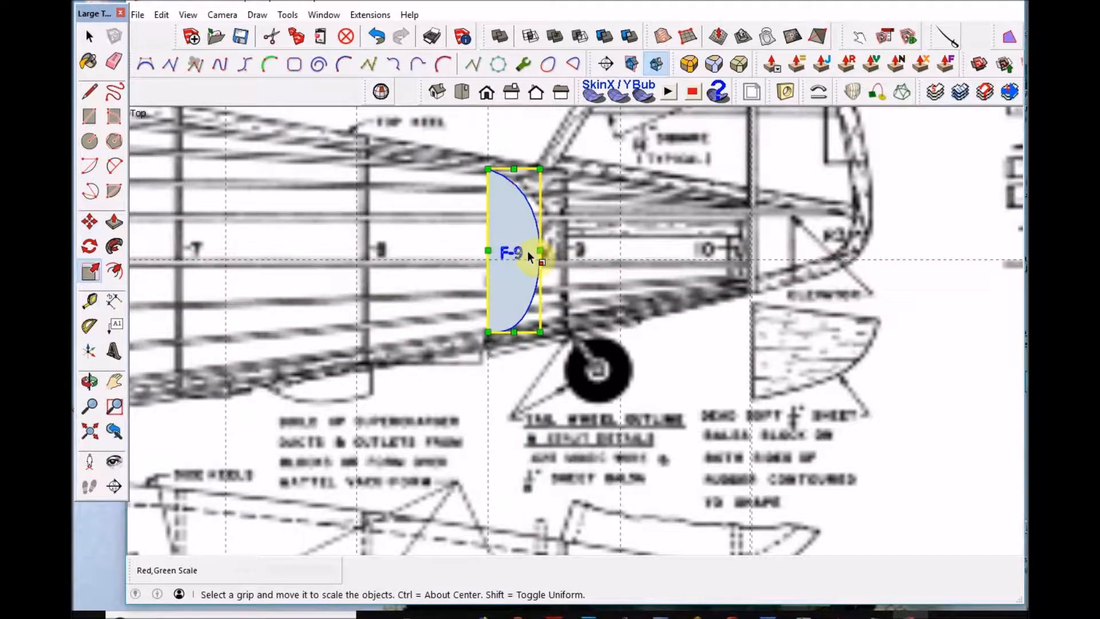
Step: Scale the F-9 former up about 1.08 times to fill the fuselage depth at station 9
drag(539, 251, 540, 166)
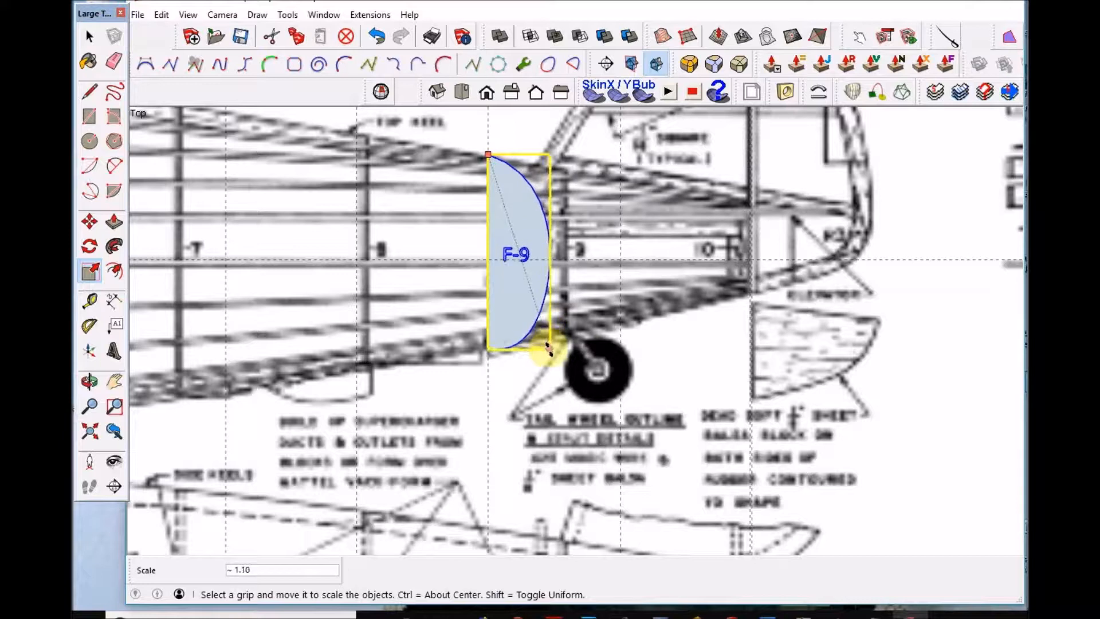
drag(537, 354, 551, 351)
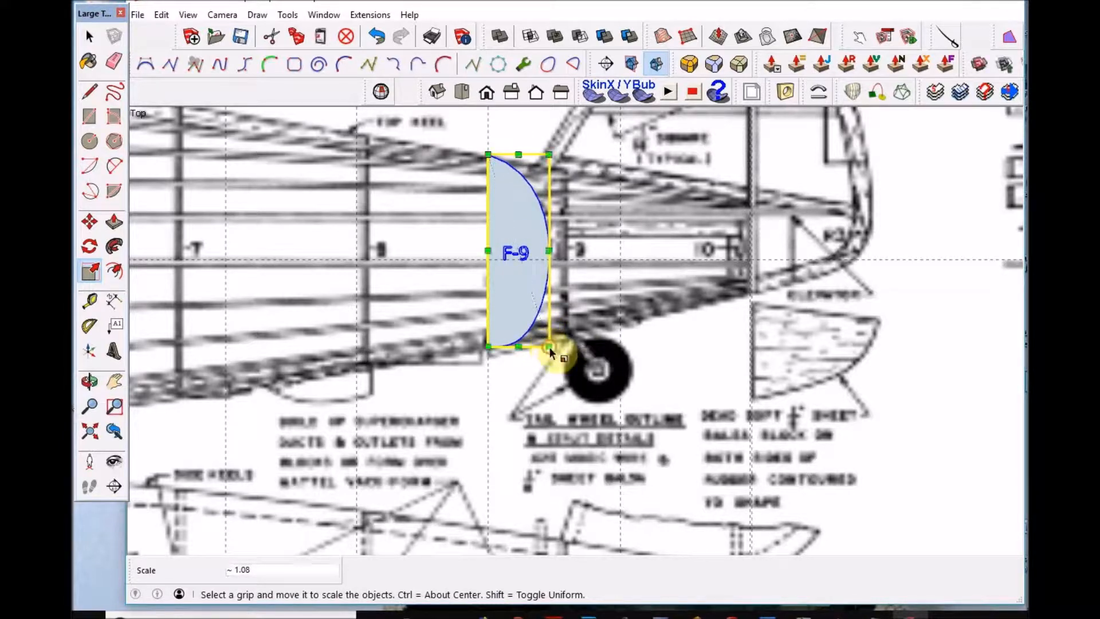
mouse_move(551, 354)
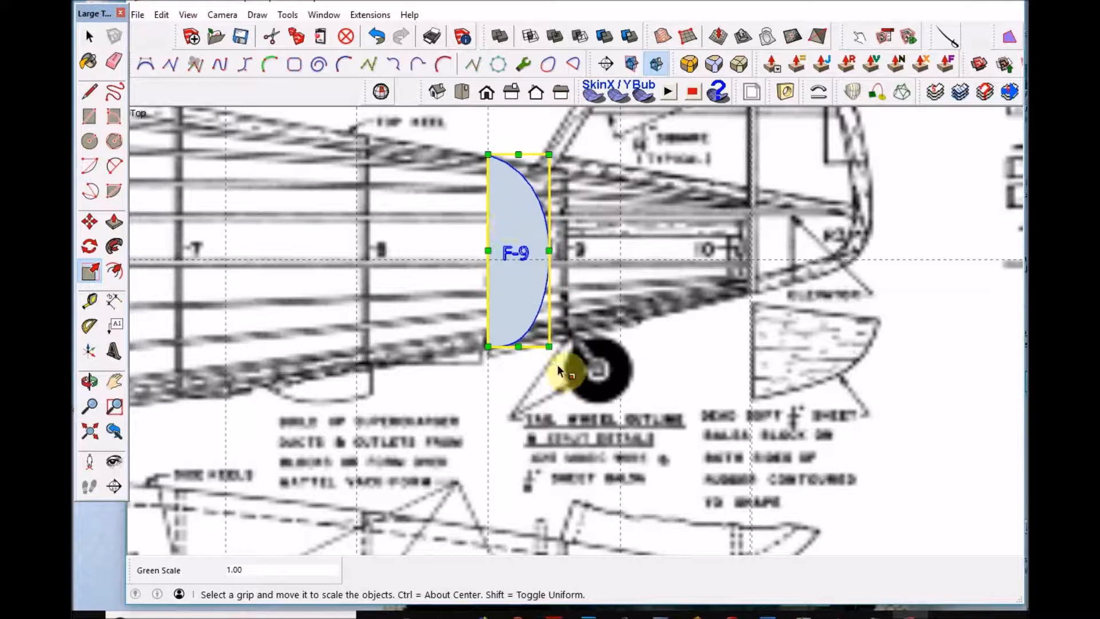
mouse_move(549, 345)
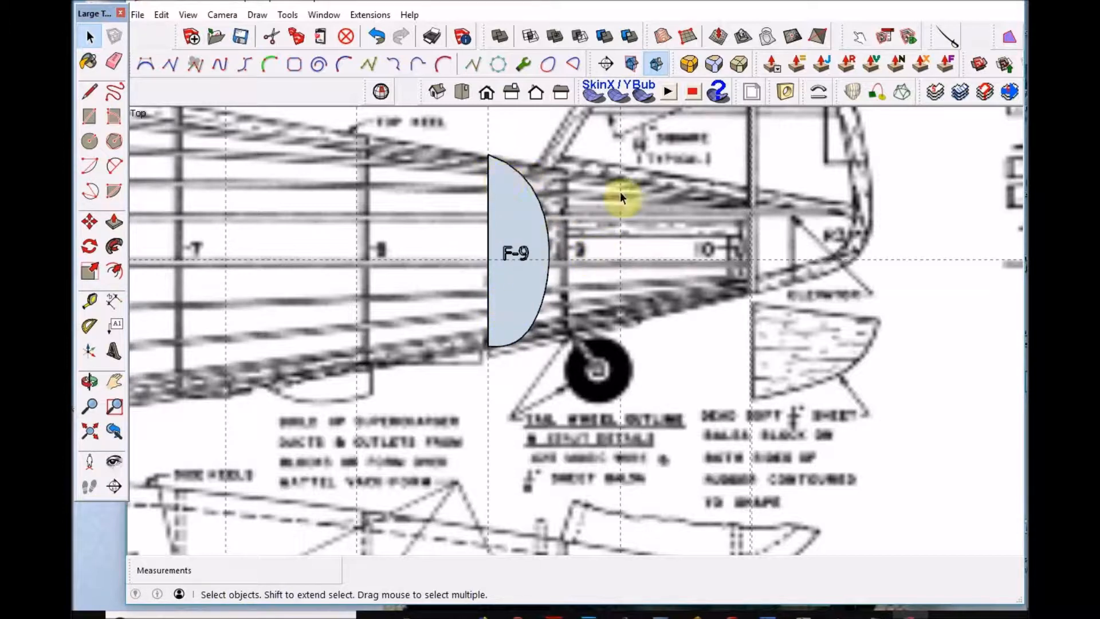
Step: Copy the F-9 former to the next slice line toward the tail, near station 10
click(522, 214)
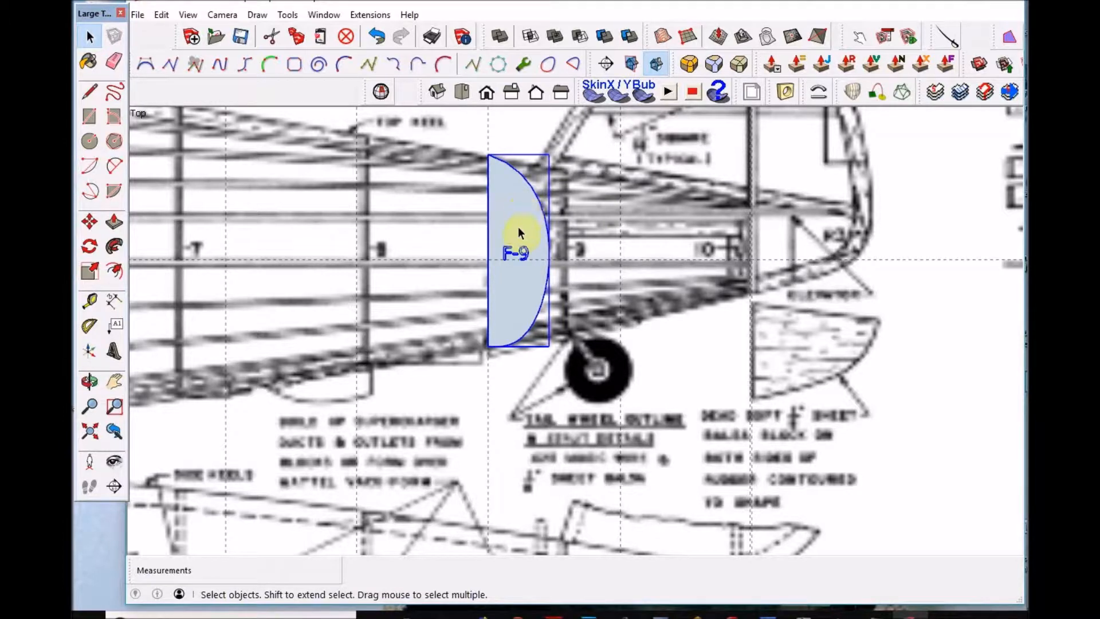
click(89, 222)
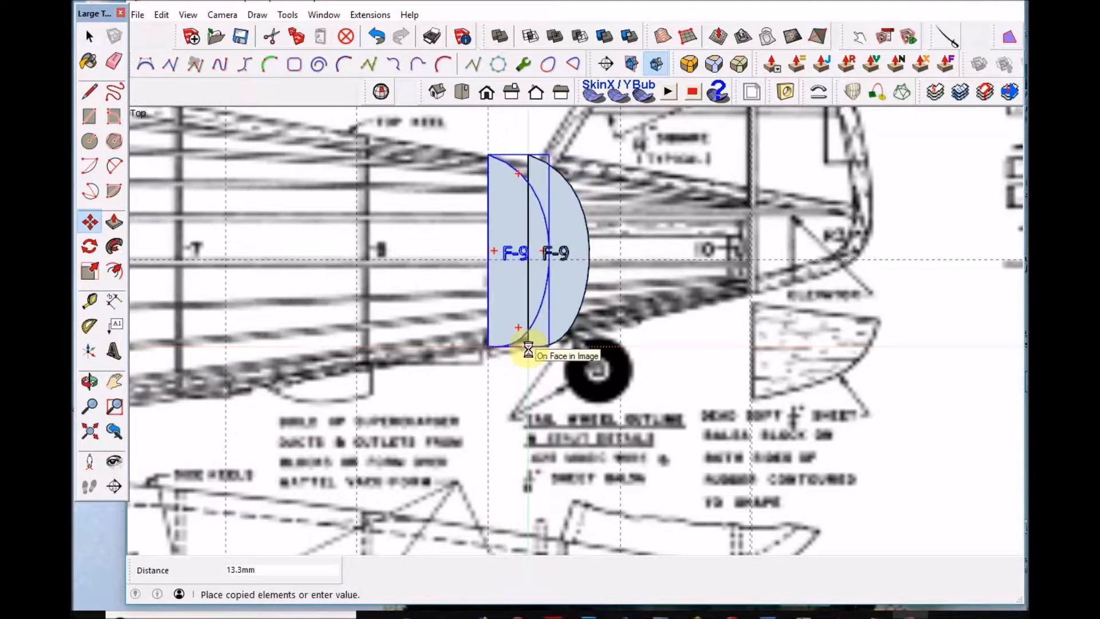
drag(528, 349, 644, 349)
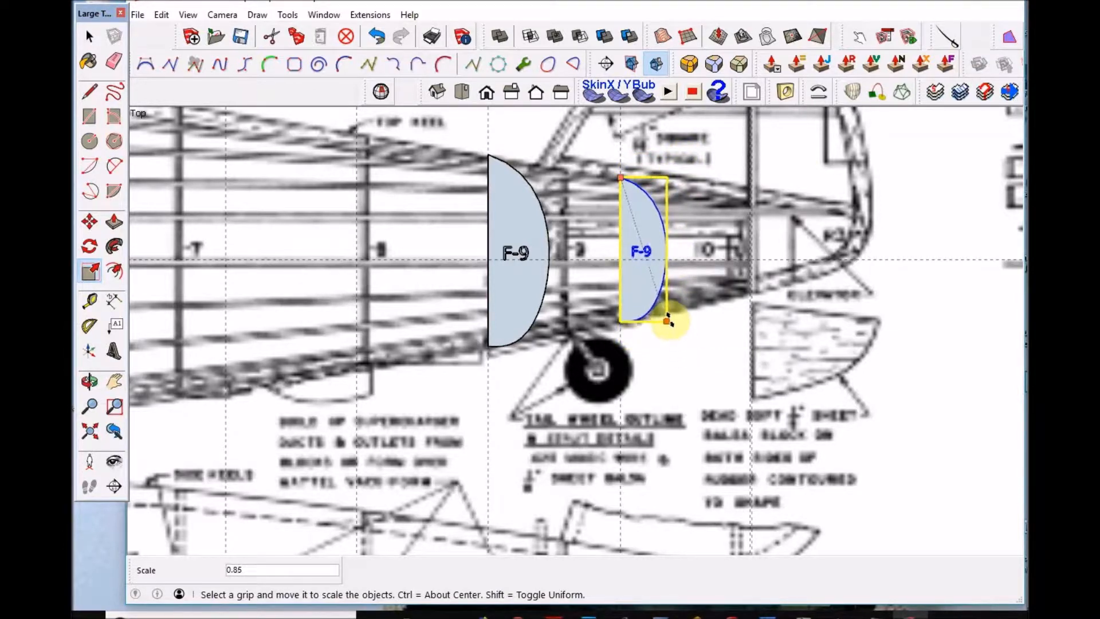
mouse_move(665, 319)
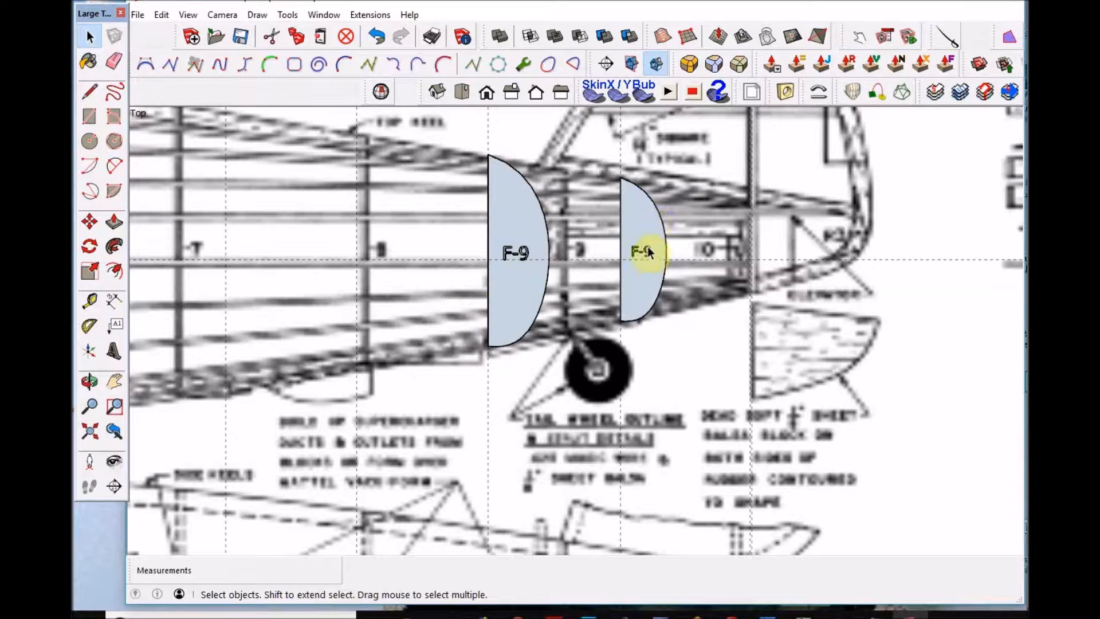
mouse_move(649, 231)
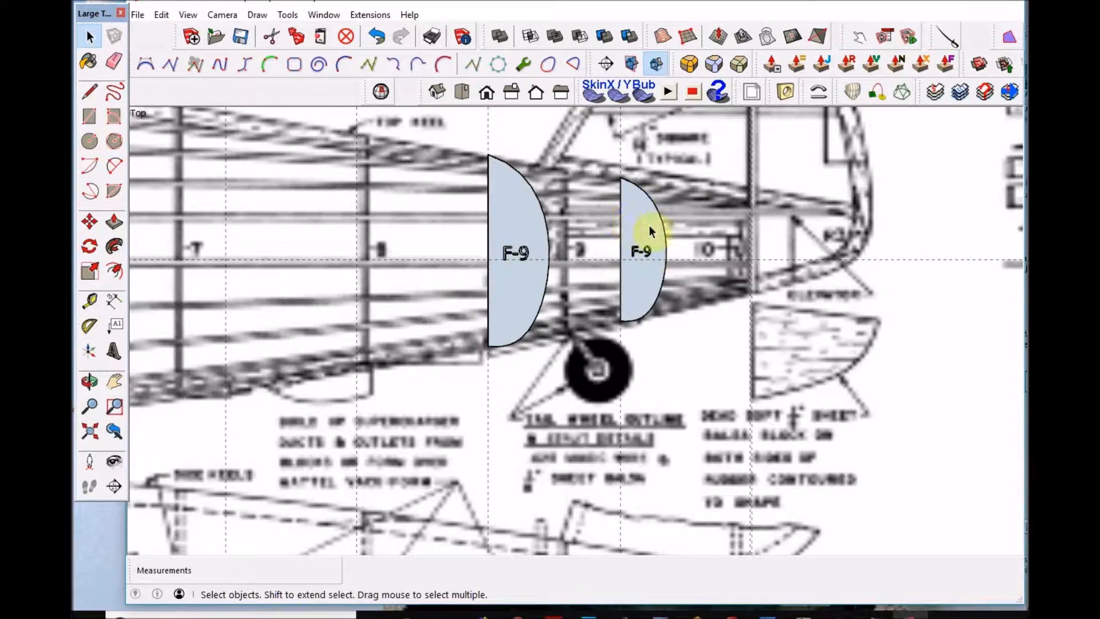
mouse_move(469, 140)
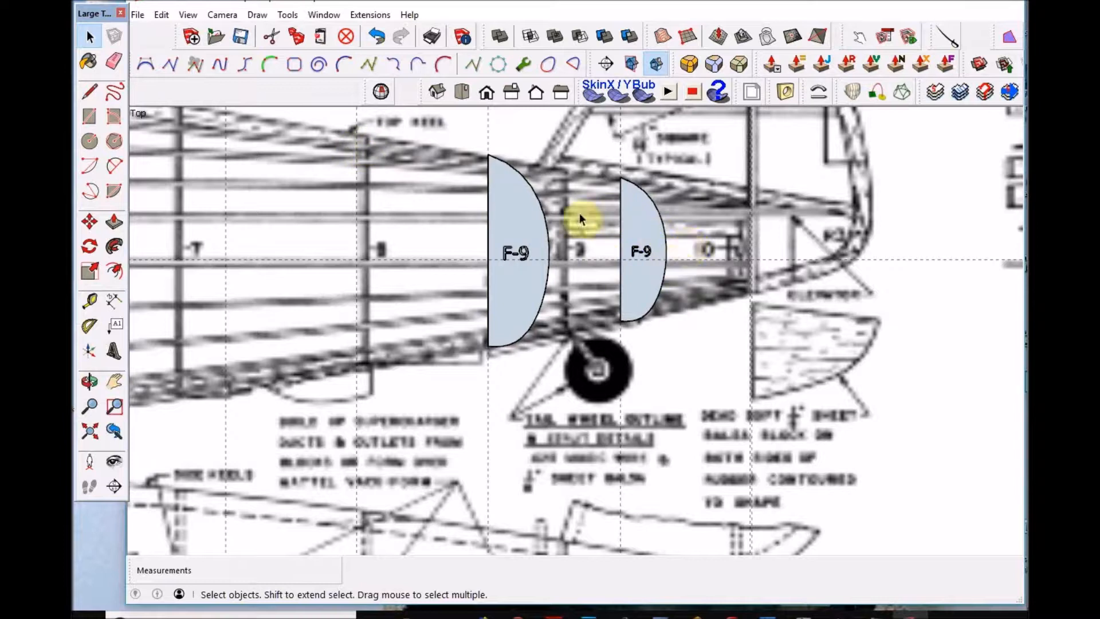
mouse_move(562, 326)
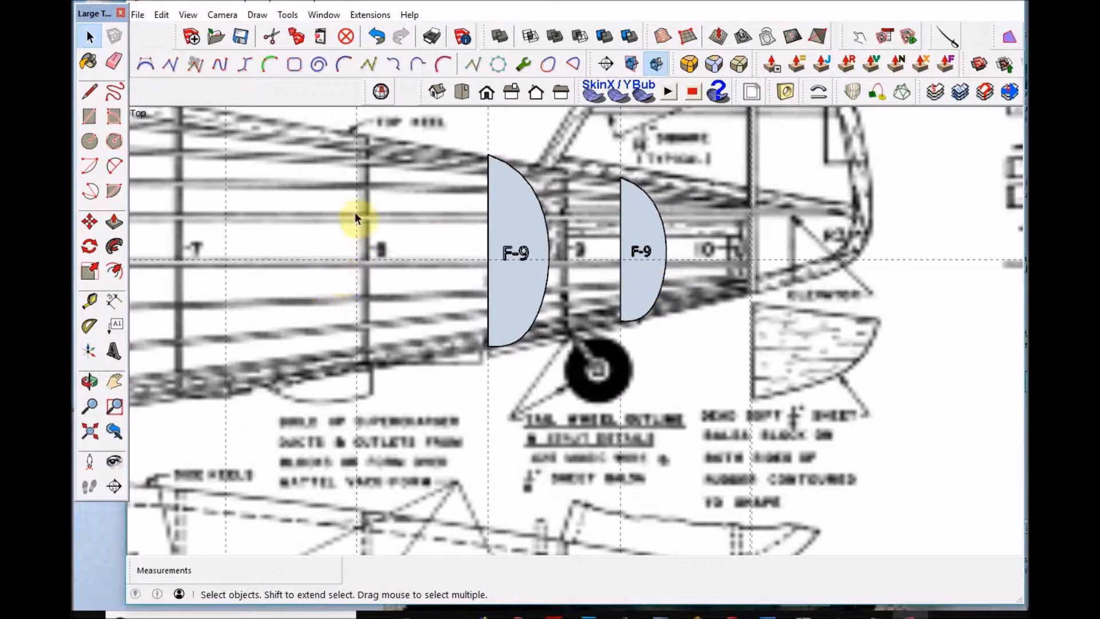
mouse_move(358, 316)
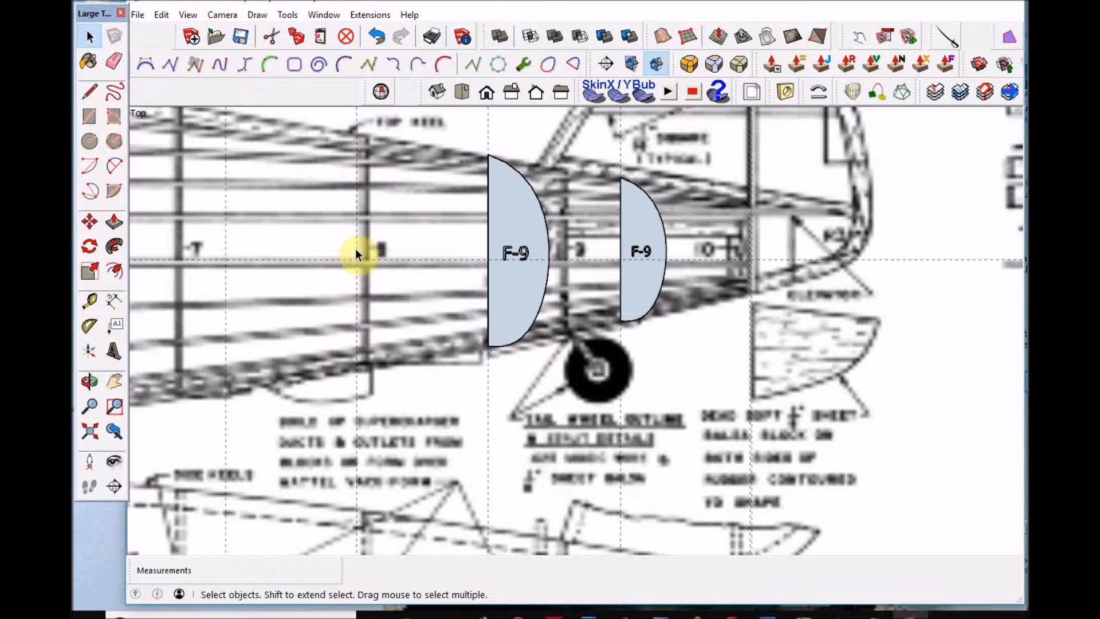
mouse_move(370, 195)
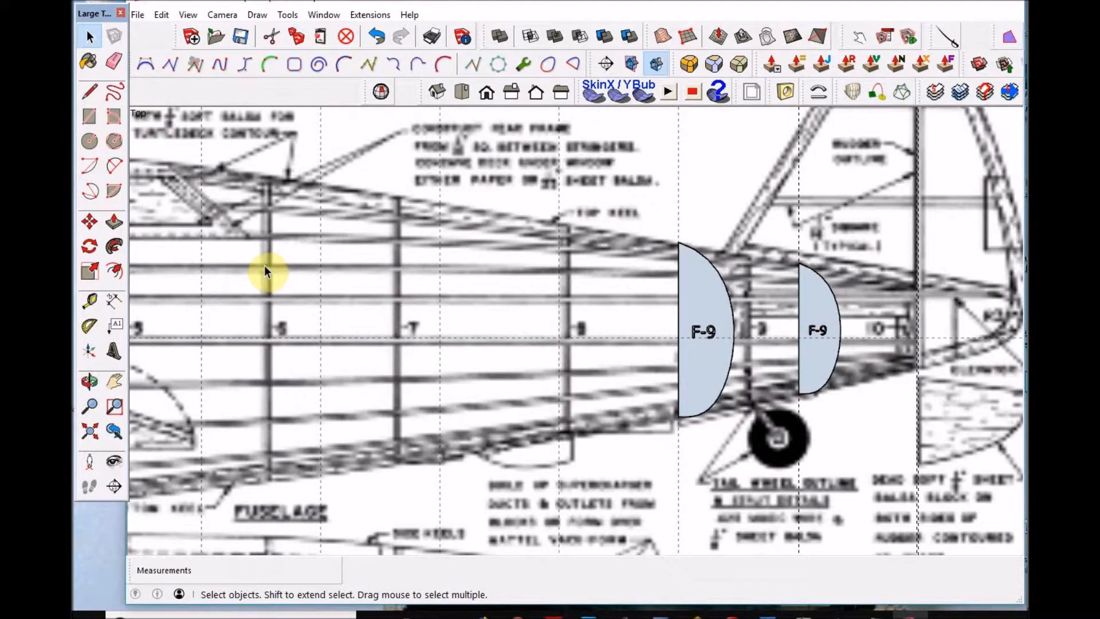
mouse_move(326, 268)
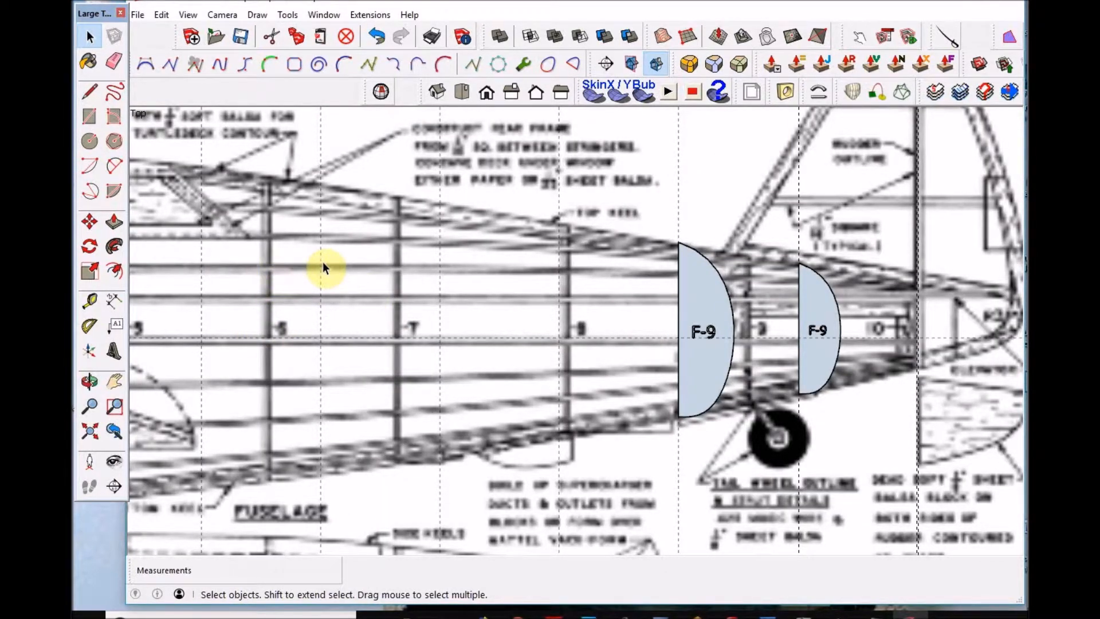
mouse_move(424, 274)
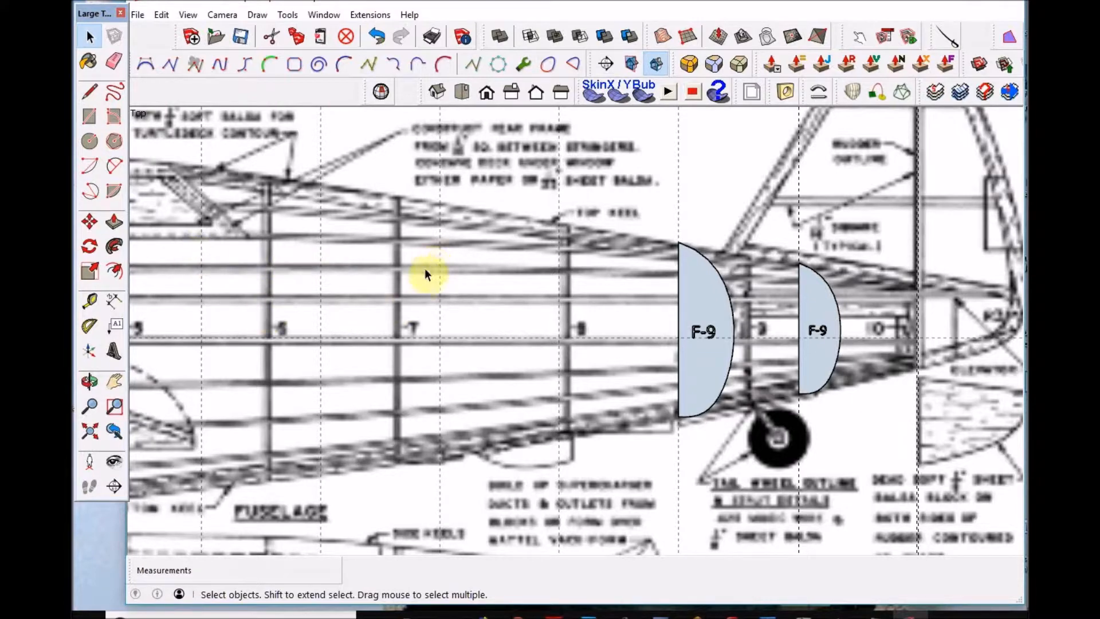
mouse_move(498, 275)
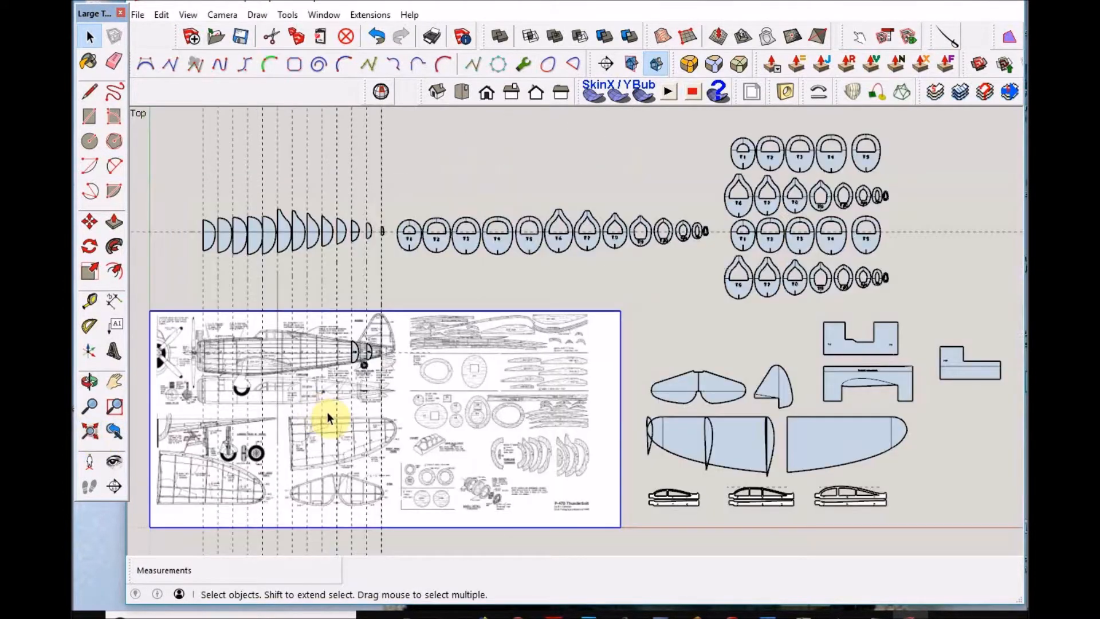
mouse_move(765, 316)
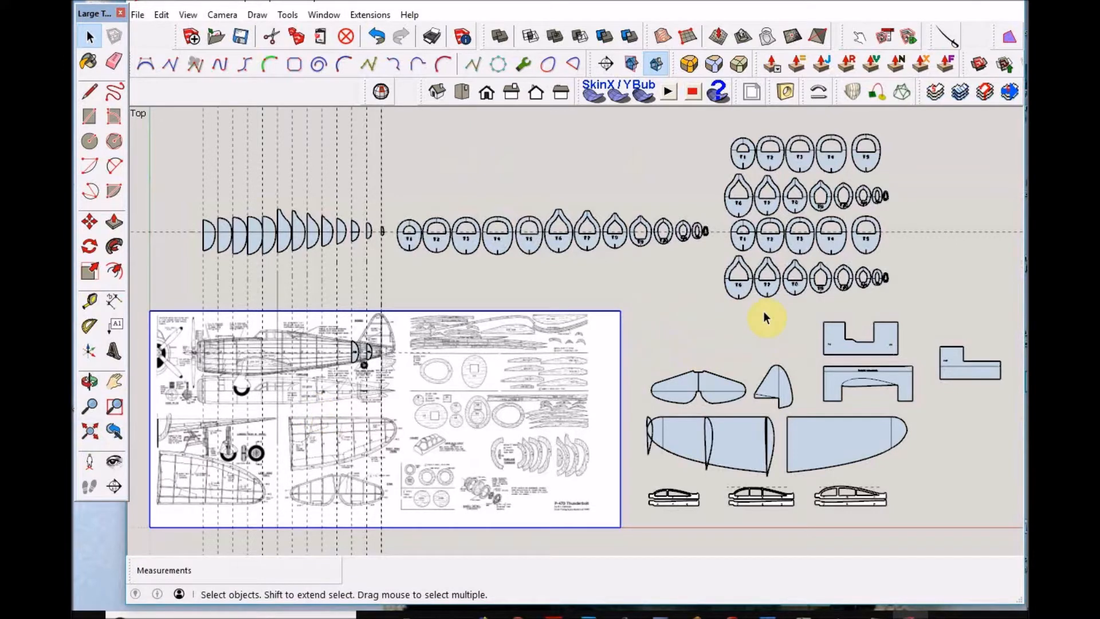
mouse_move(796, 330)
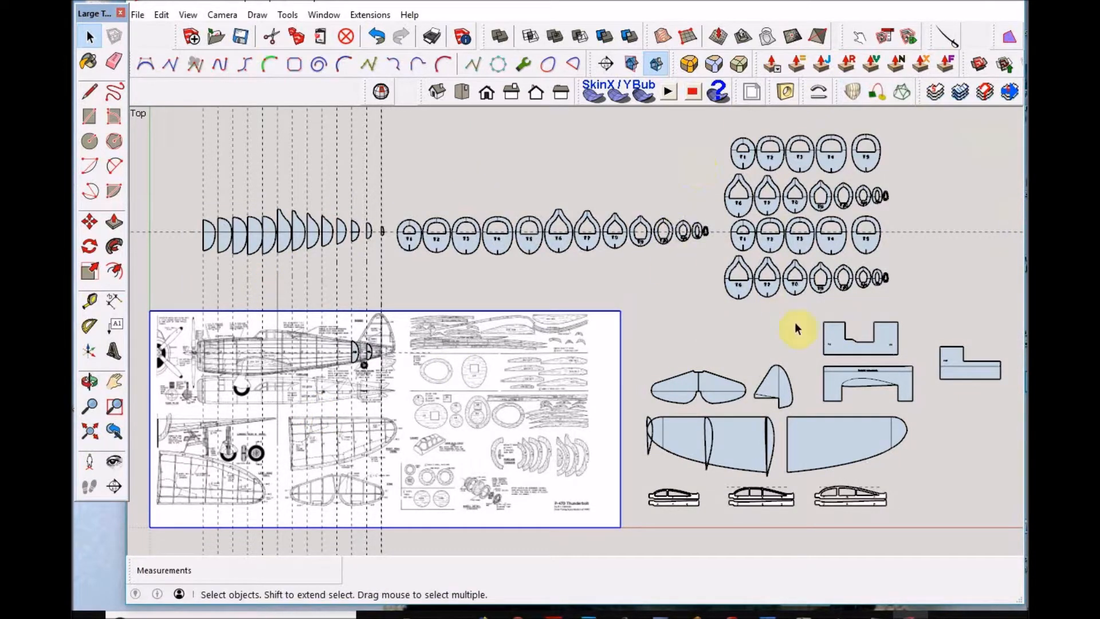
mouse_move(706, 254)
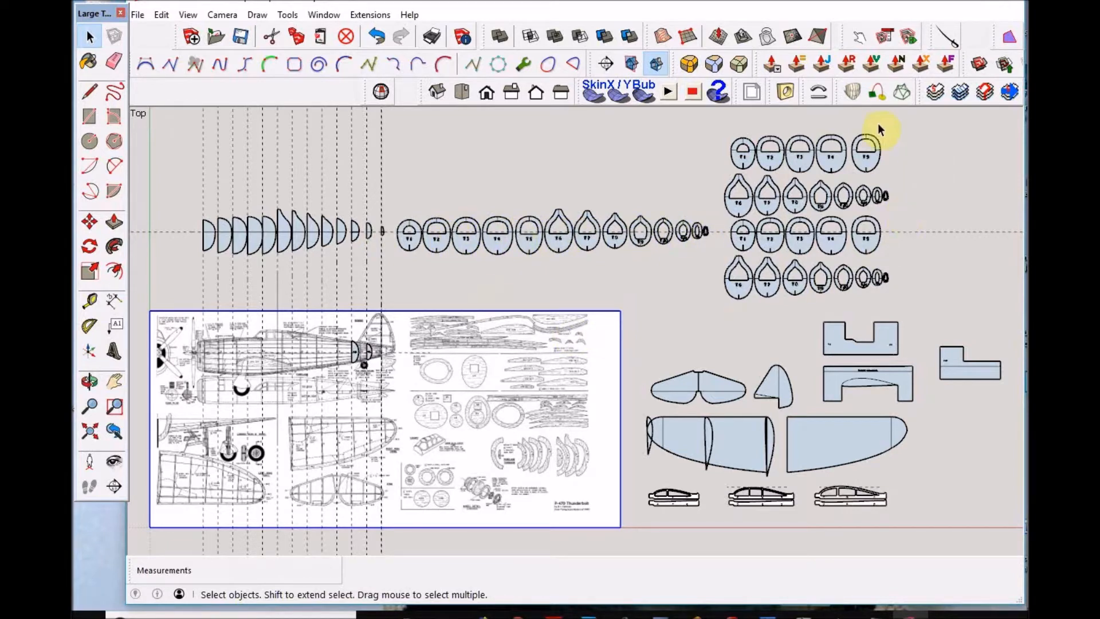
mouse_move(740, 154)
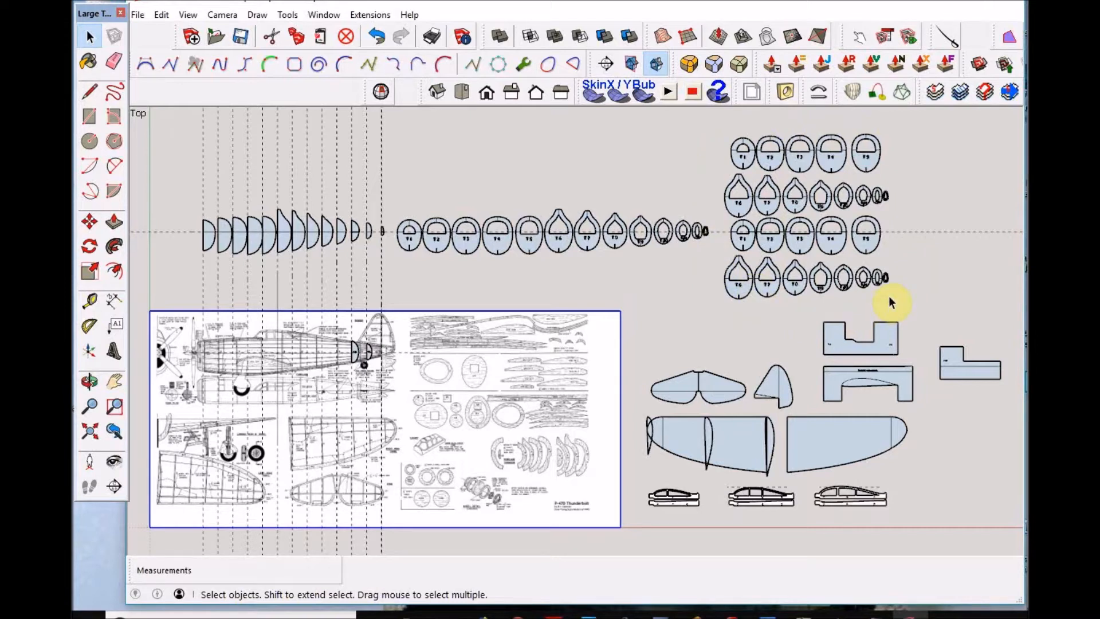
mouse_move(754, 312)
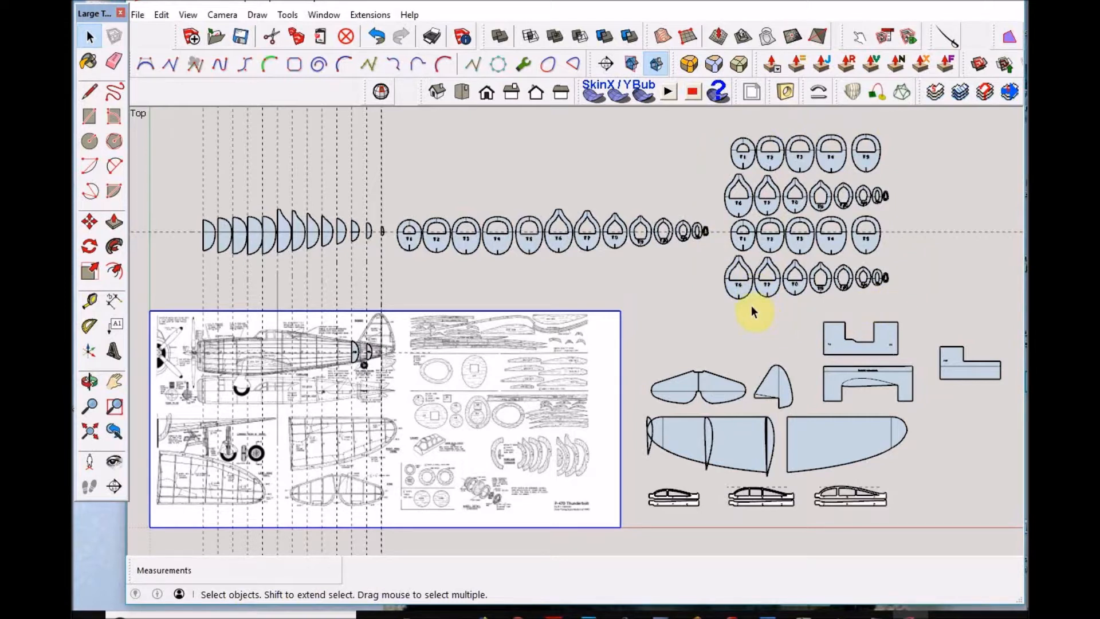